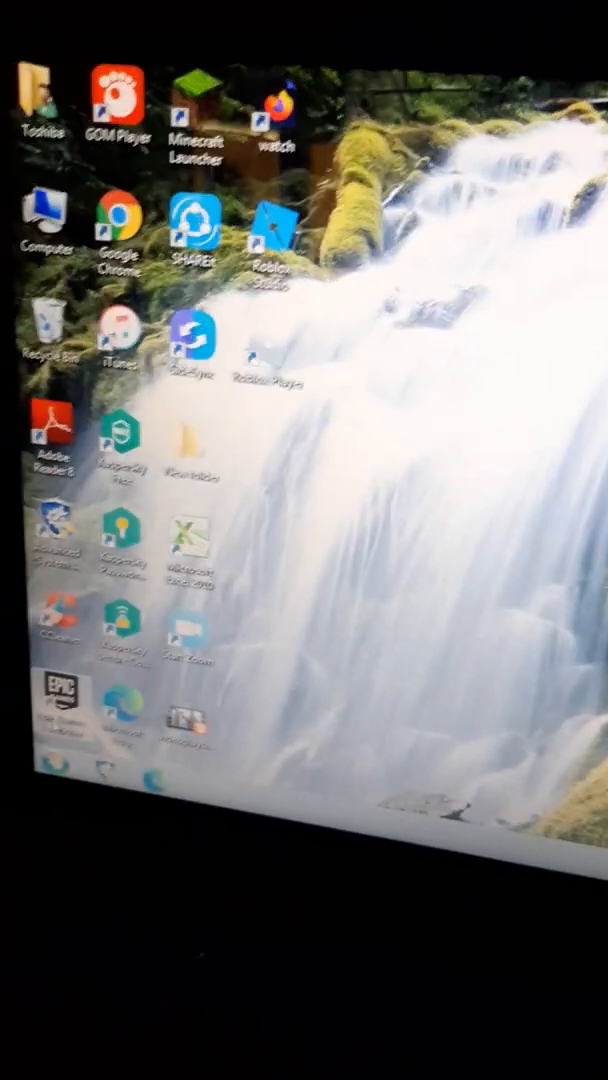
Open the Windows 7 Start menu from the taskbar Start orb.
left_click(40, 760)
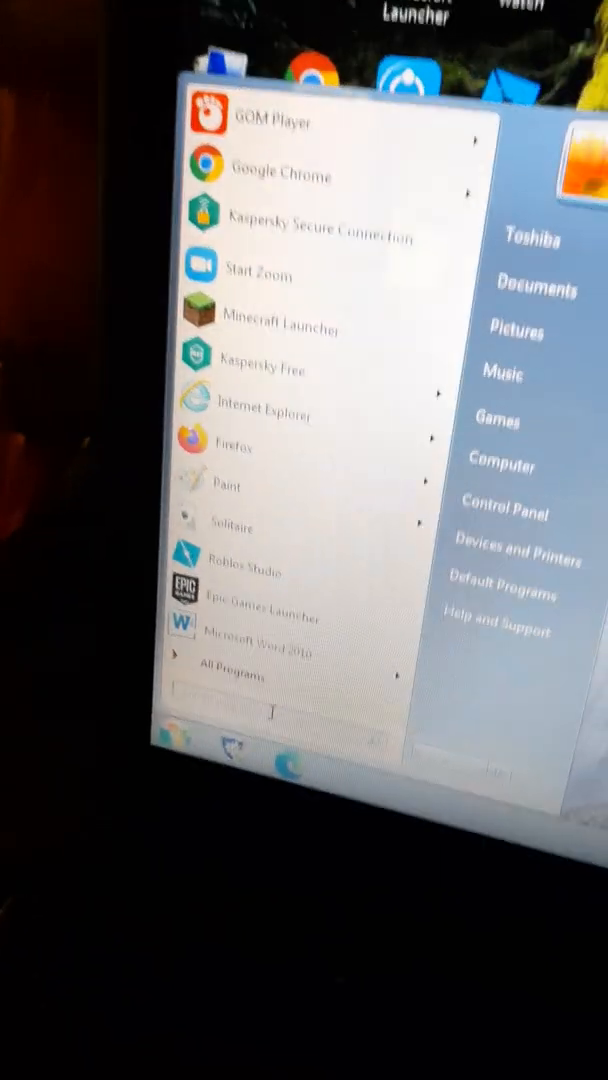
Search the Start menu for 'windows up' to list Windows Update.
type("w")
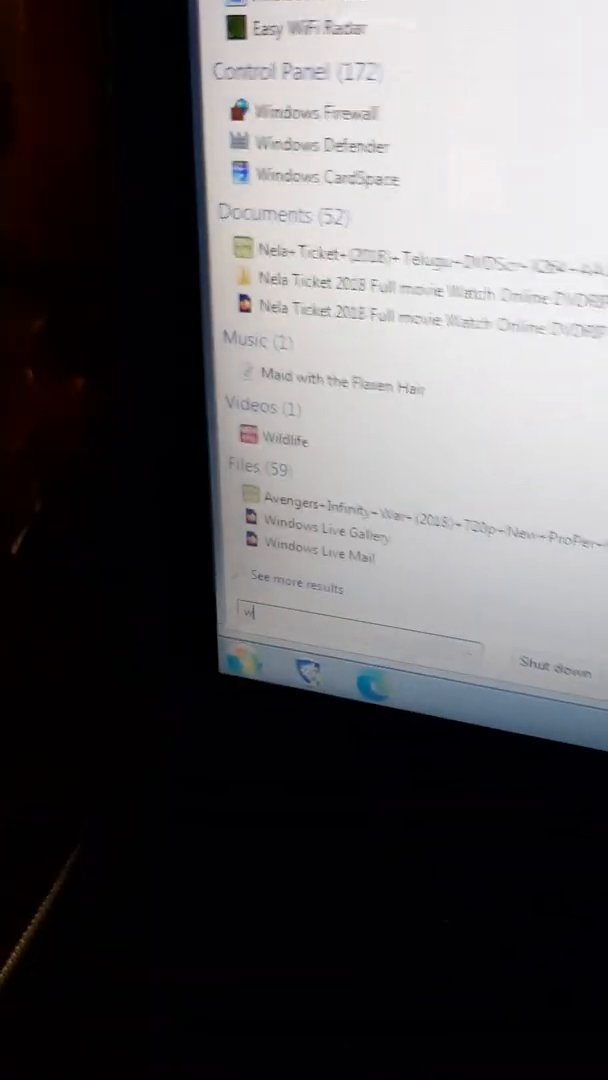
type("indows up")
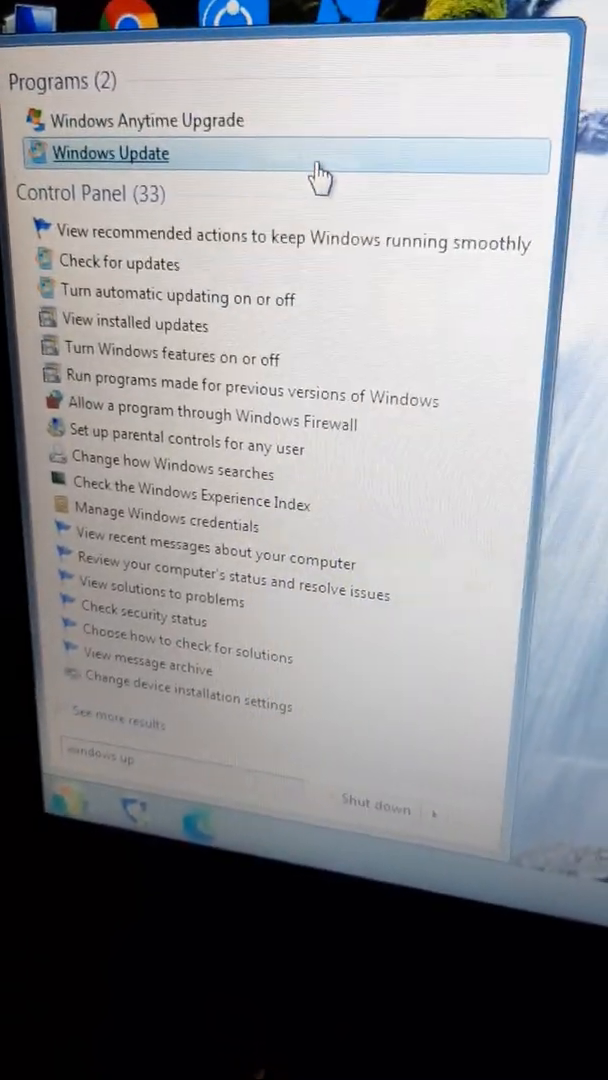
Open Windows Update from the search results, then close it.
left_click(110, 153)
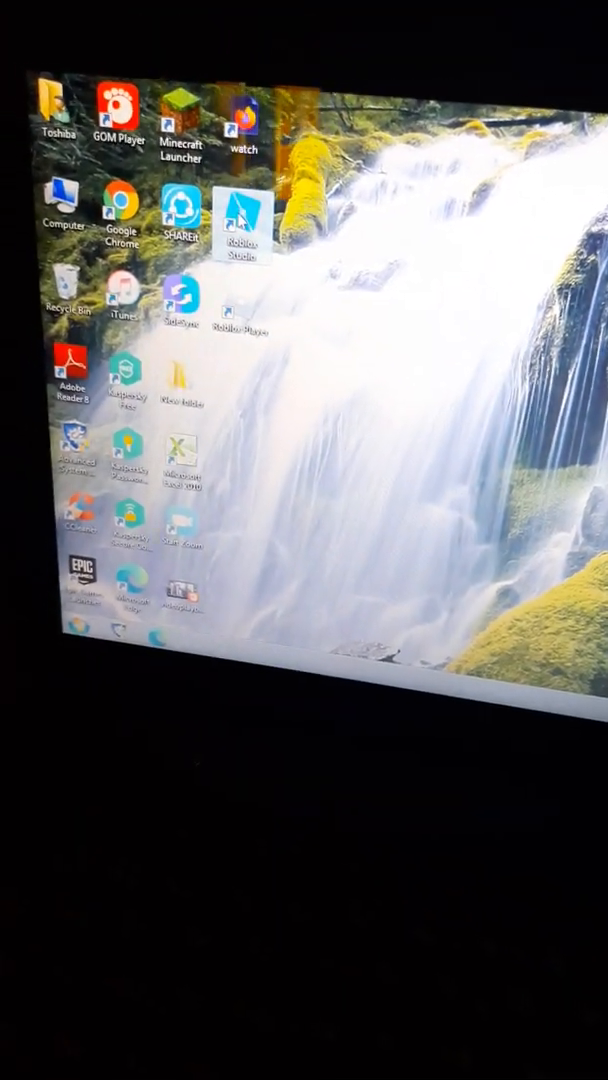
double_click(240, 222)
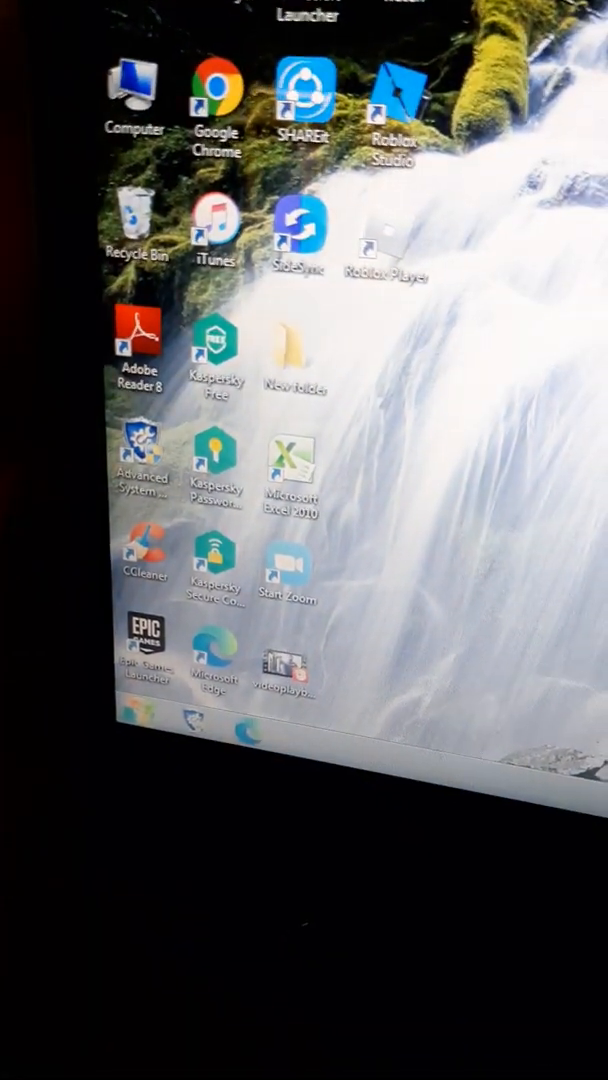
Search Start for 'pro', open Programs and Features, and scroll to Roblox Player for Toshiba.
left_click(95, 713)
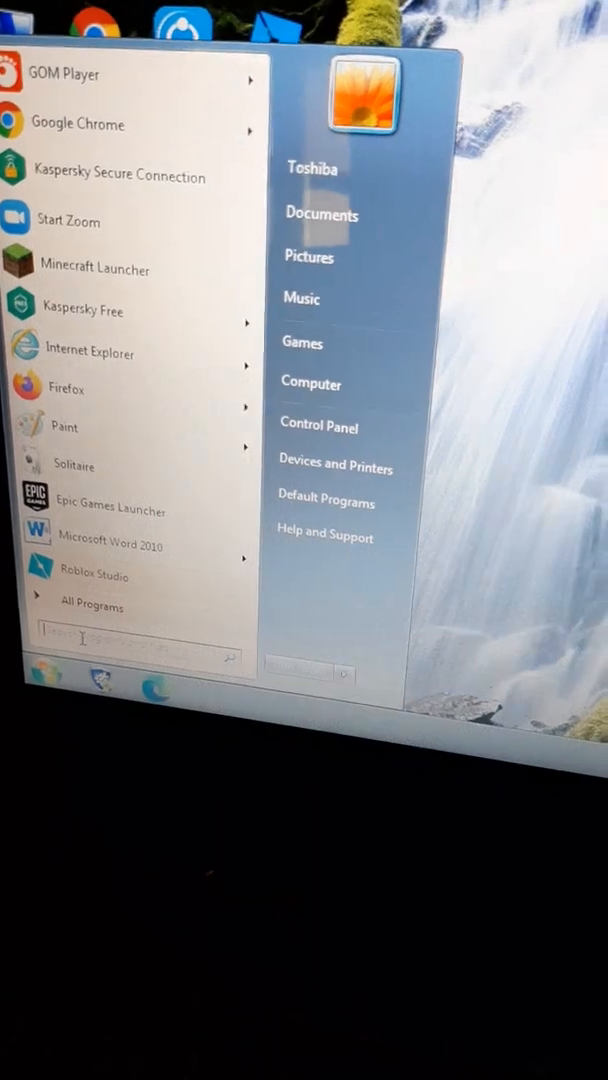
type("pt")
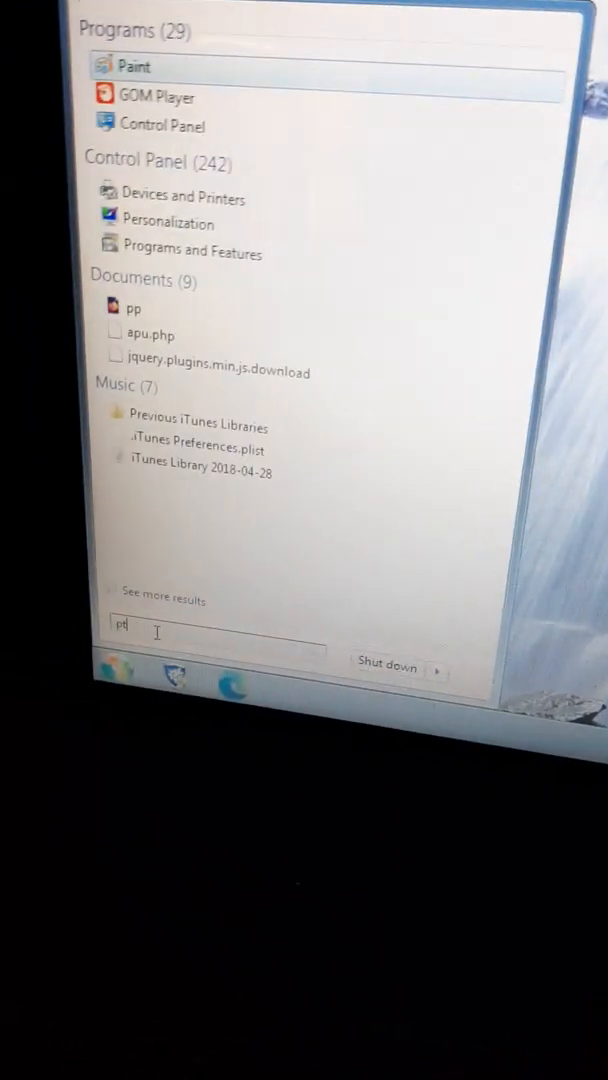
type("pro")
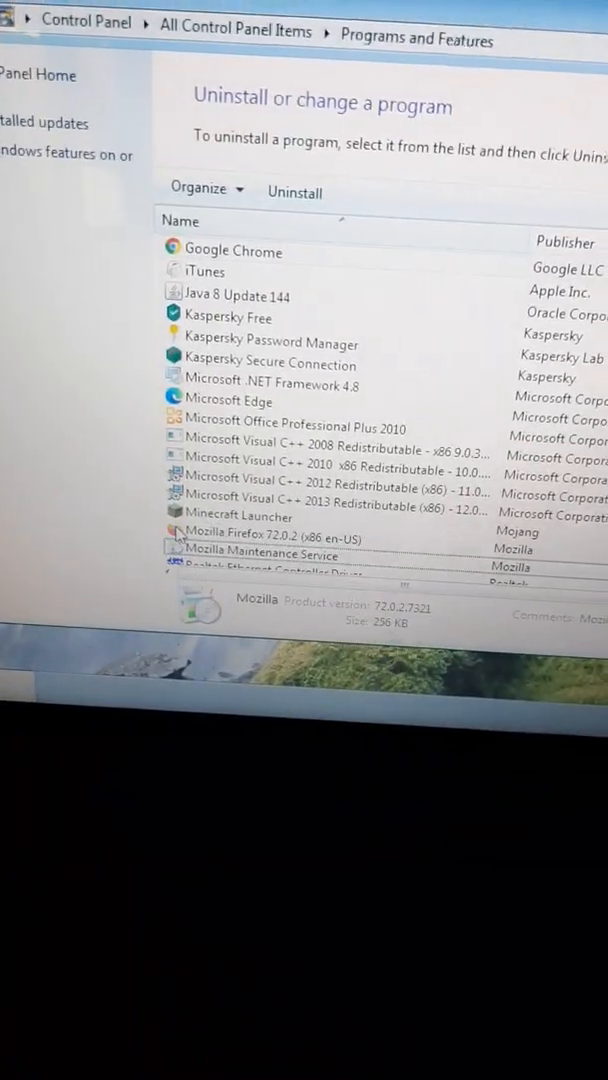
scroll("down", 3)
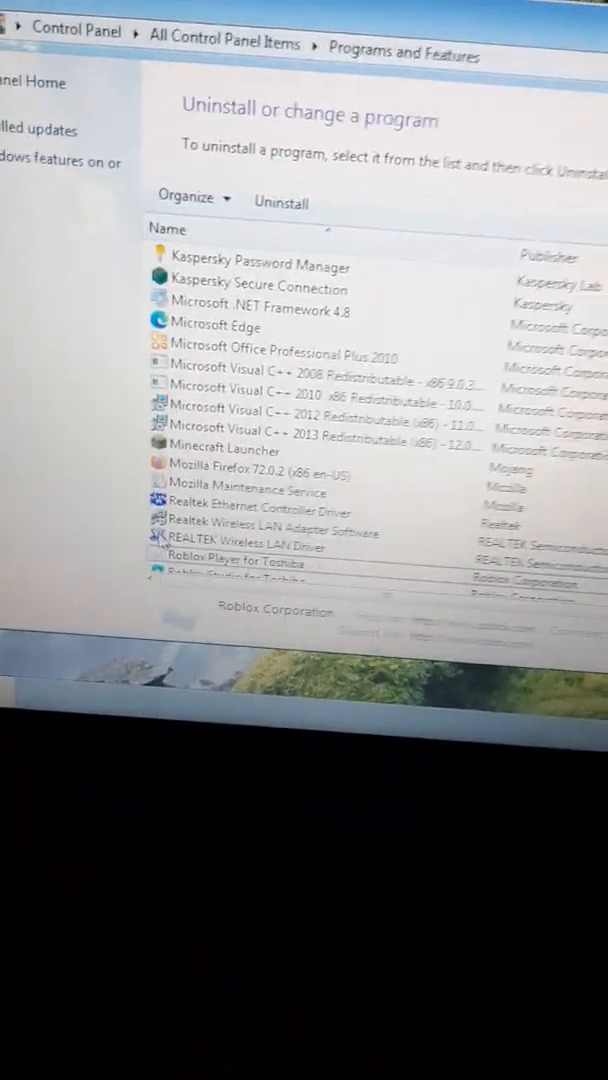